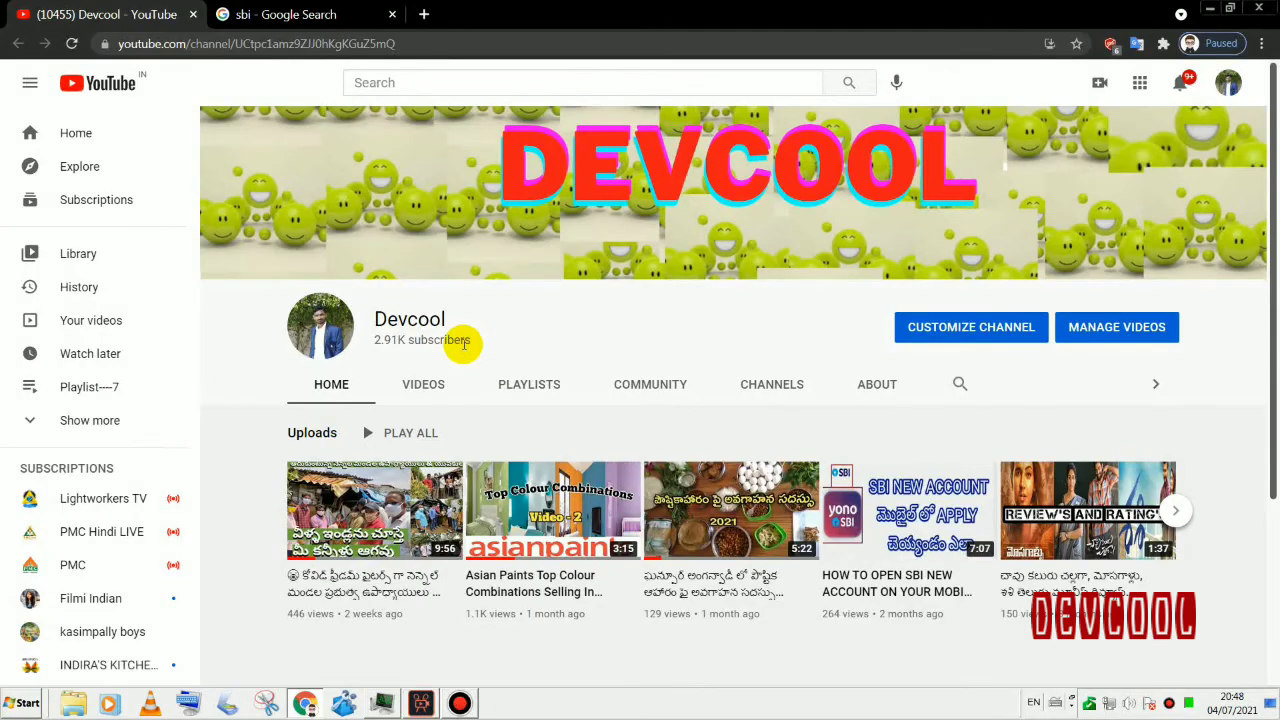
mouse_move(305, 14)
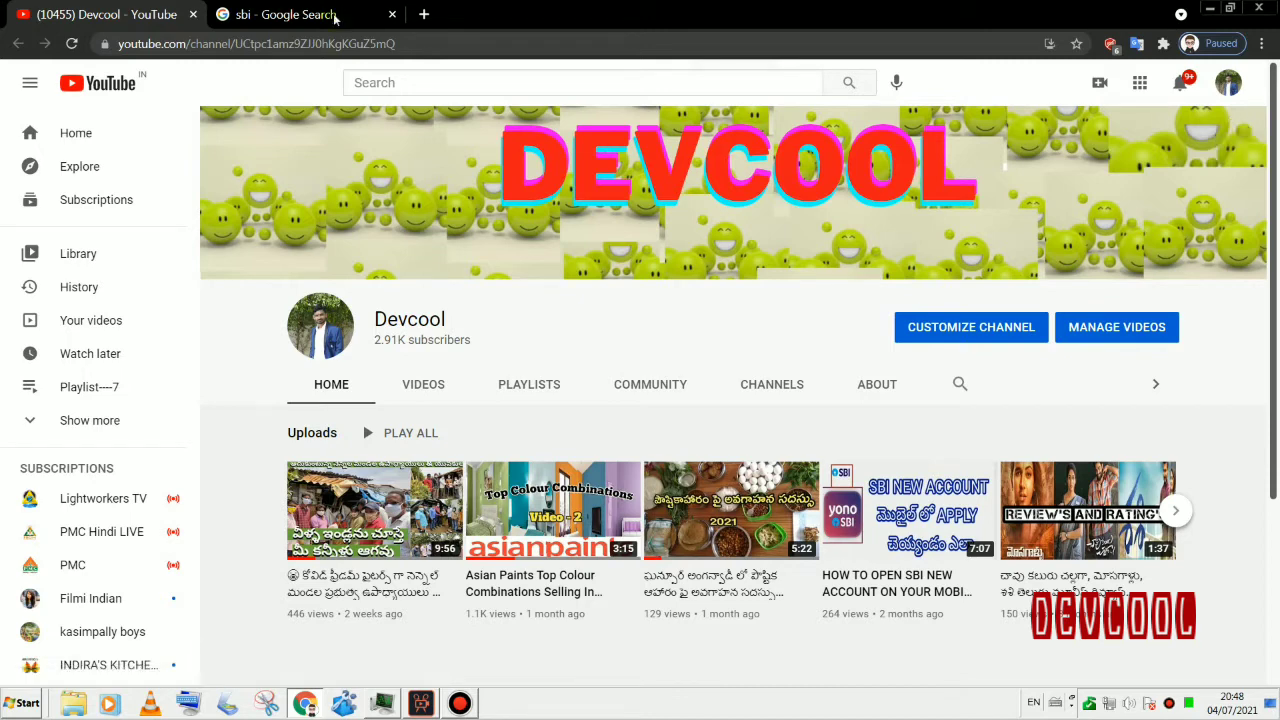
Search Google for 'sbi online' and open the State Bank of India onlinesbi.com result.
left_click(290, 14)
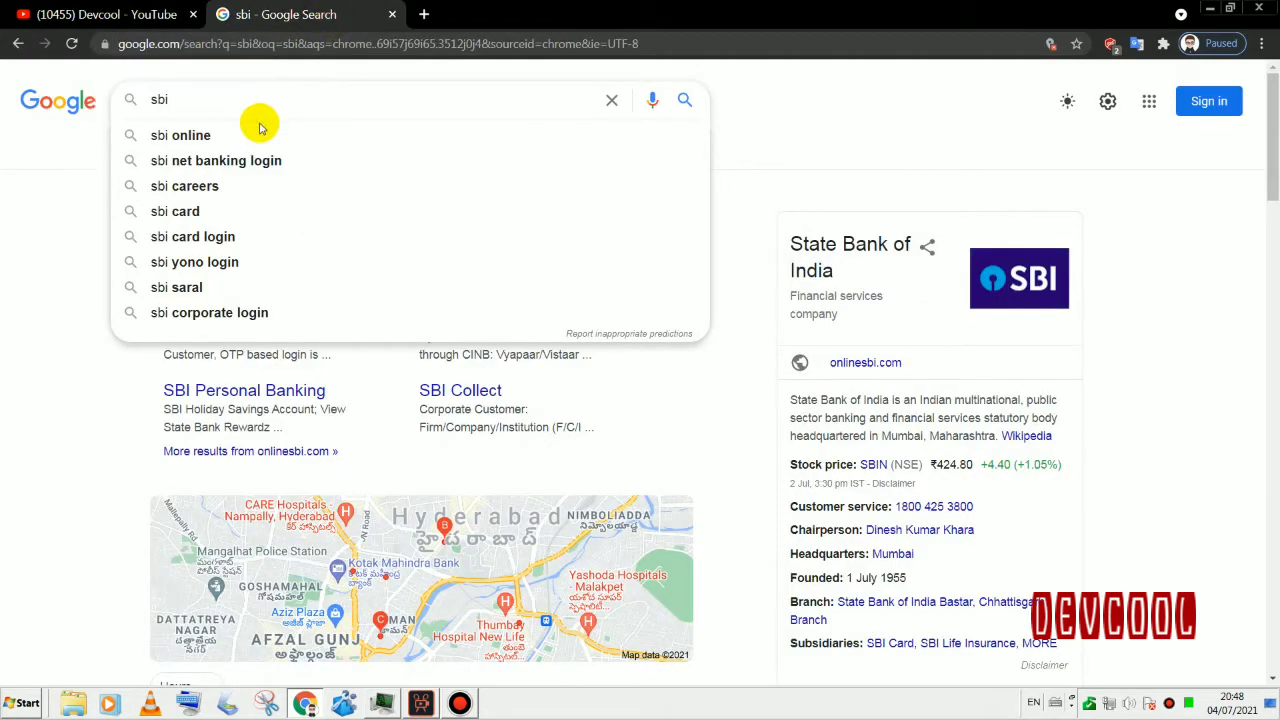
mouse_move(245, 160)
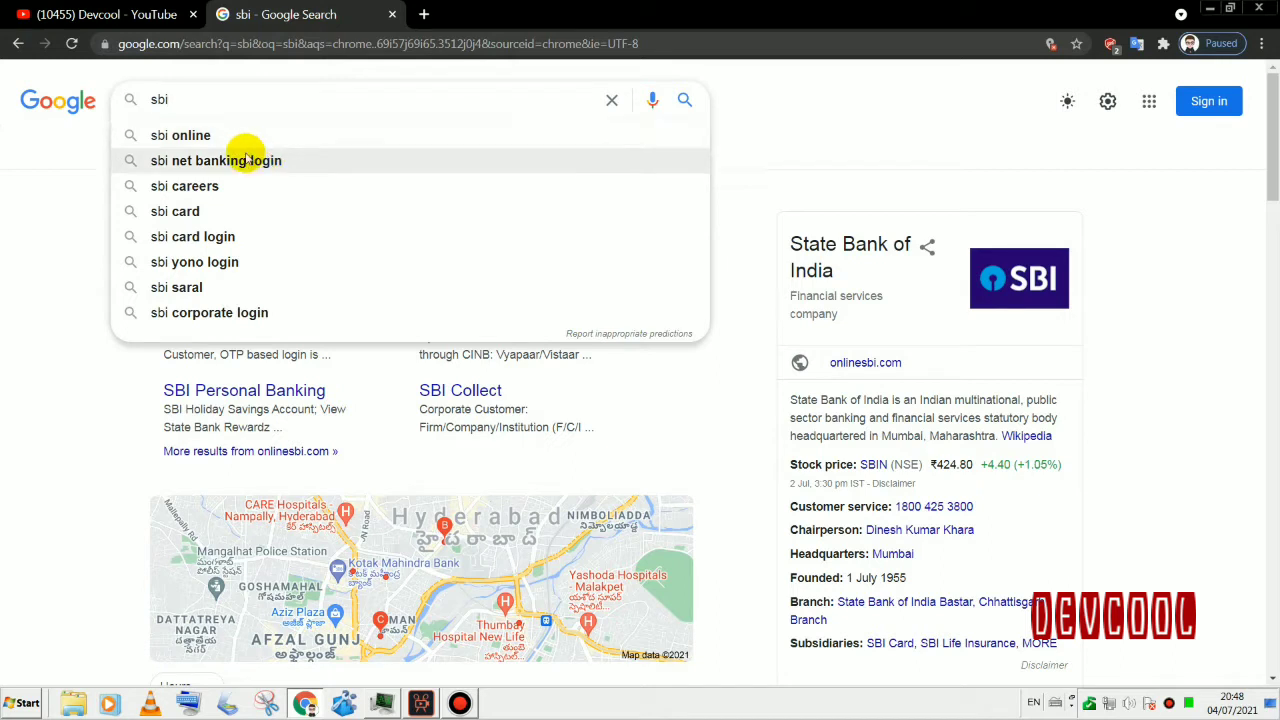
mouse_move(230, 135)
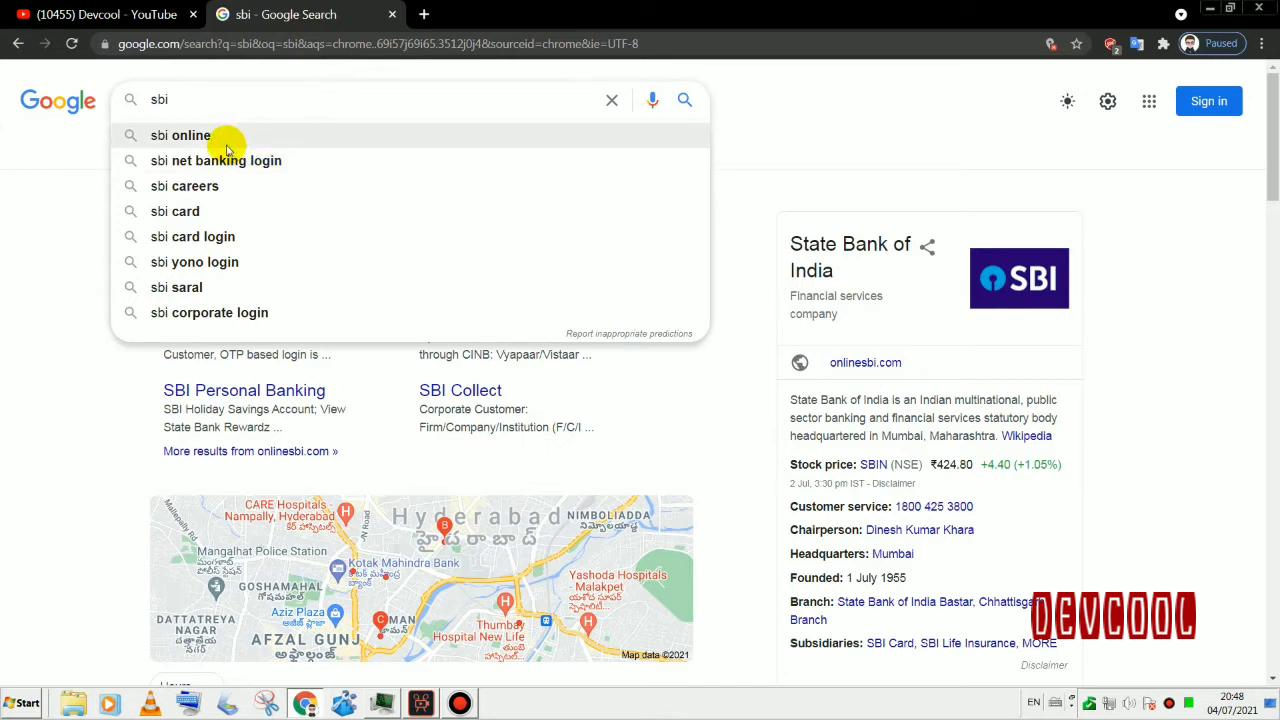
left_click(181, 135)
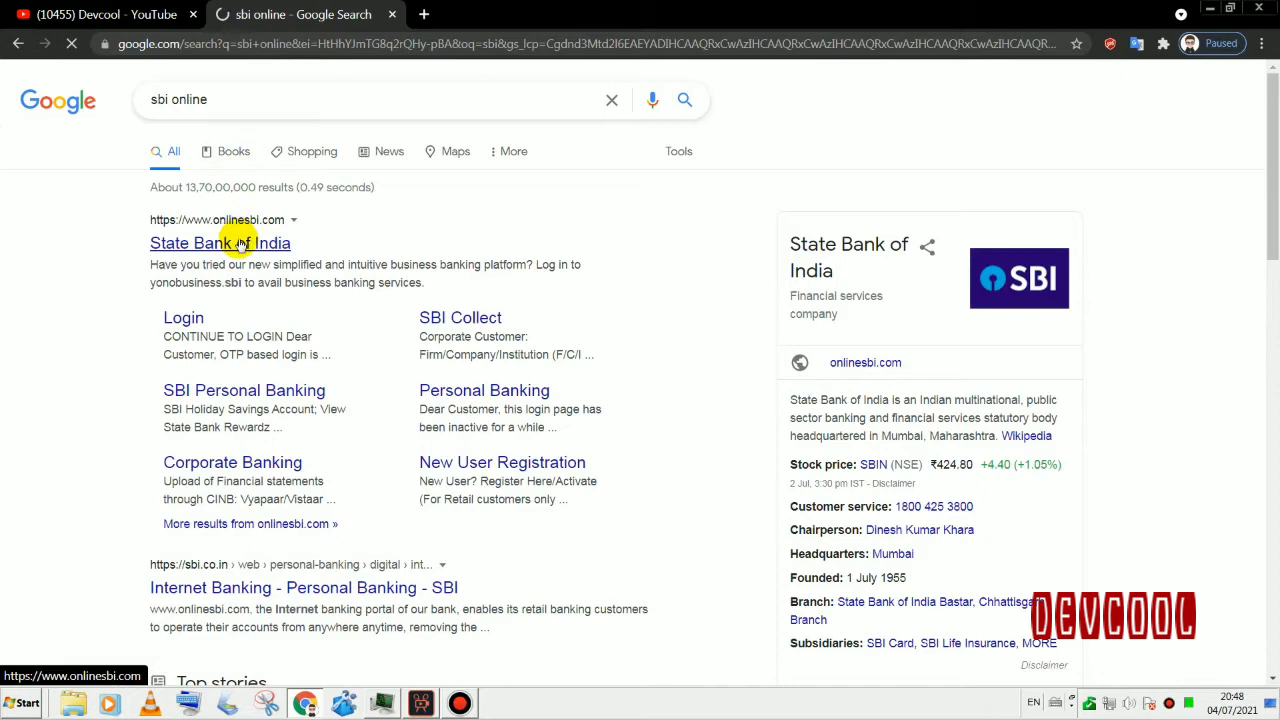
left_click(220, 243)
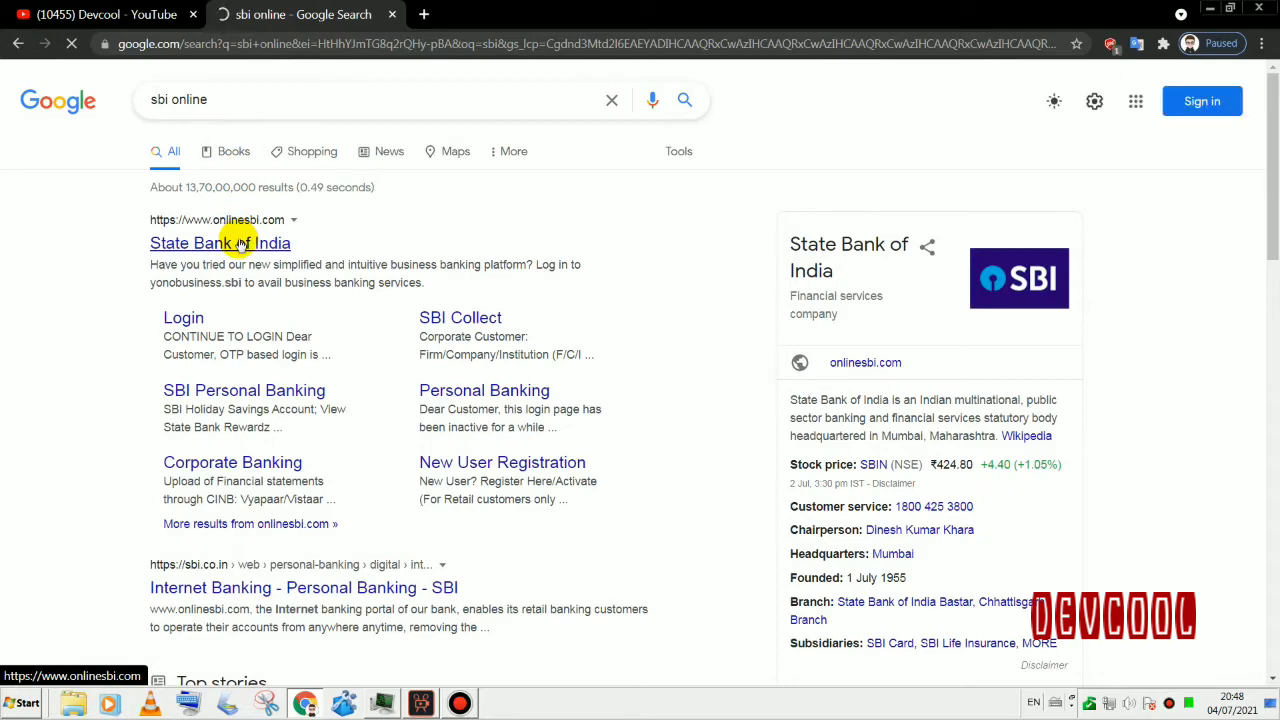
left_click(220, 243)
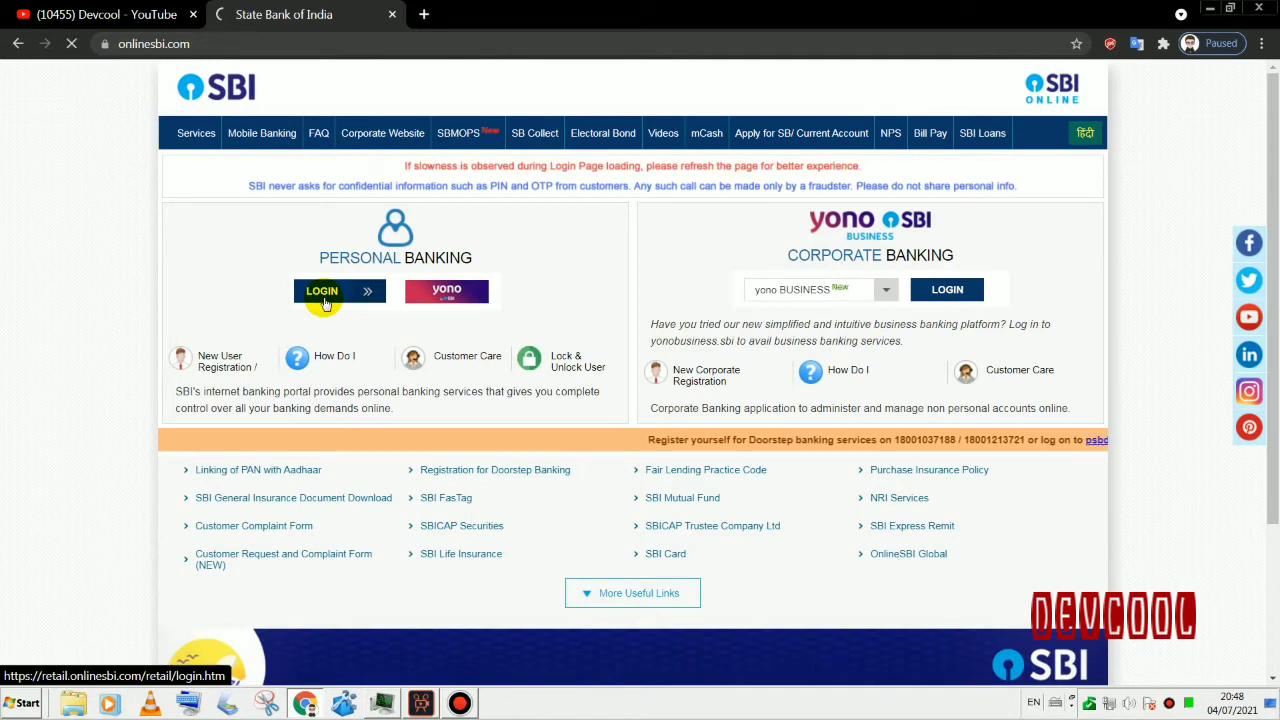
Sign in to SBI Personal Banking with credentials and captcha.
left_click(322, 291)
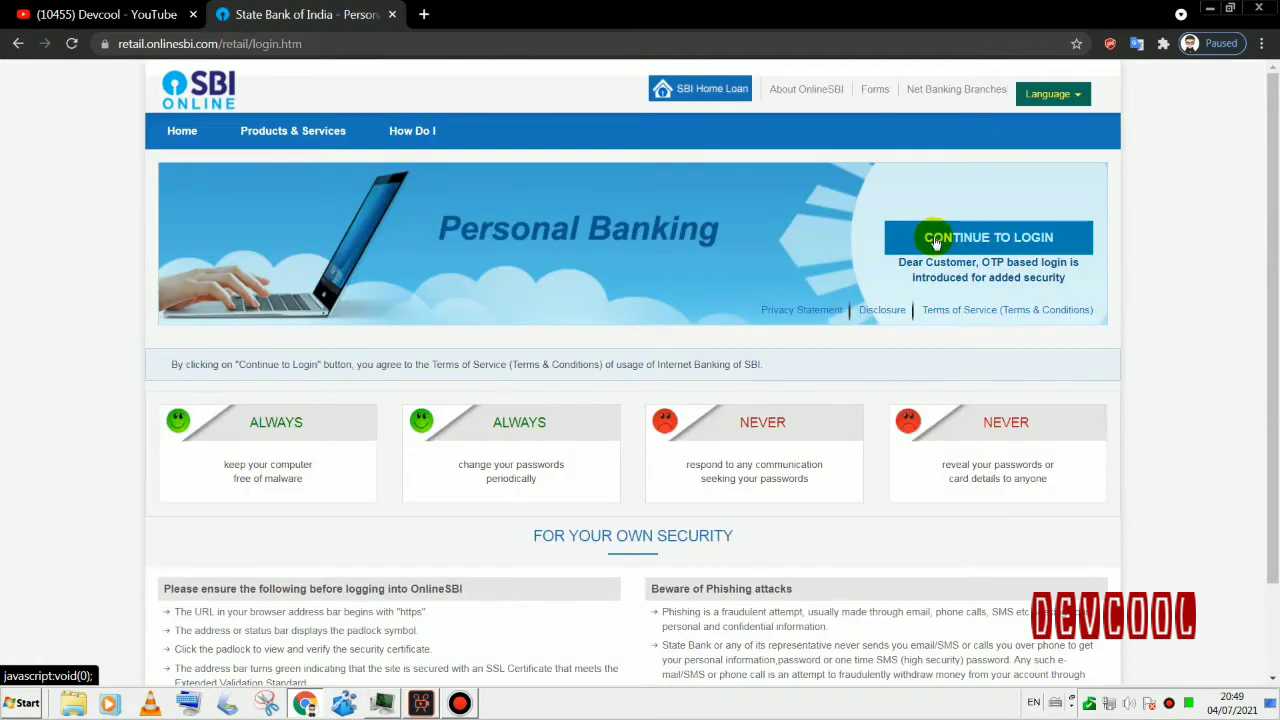
left_click(987, 237)
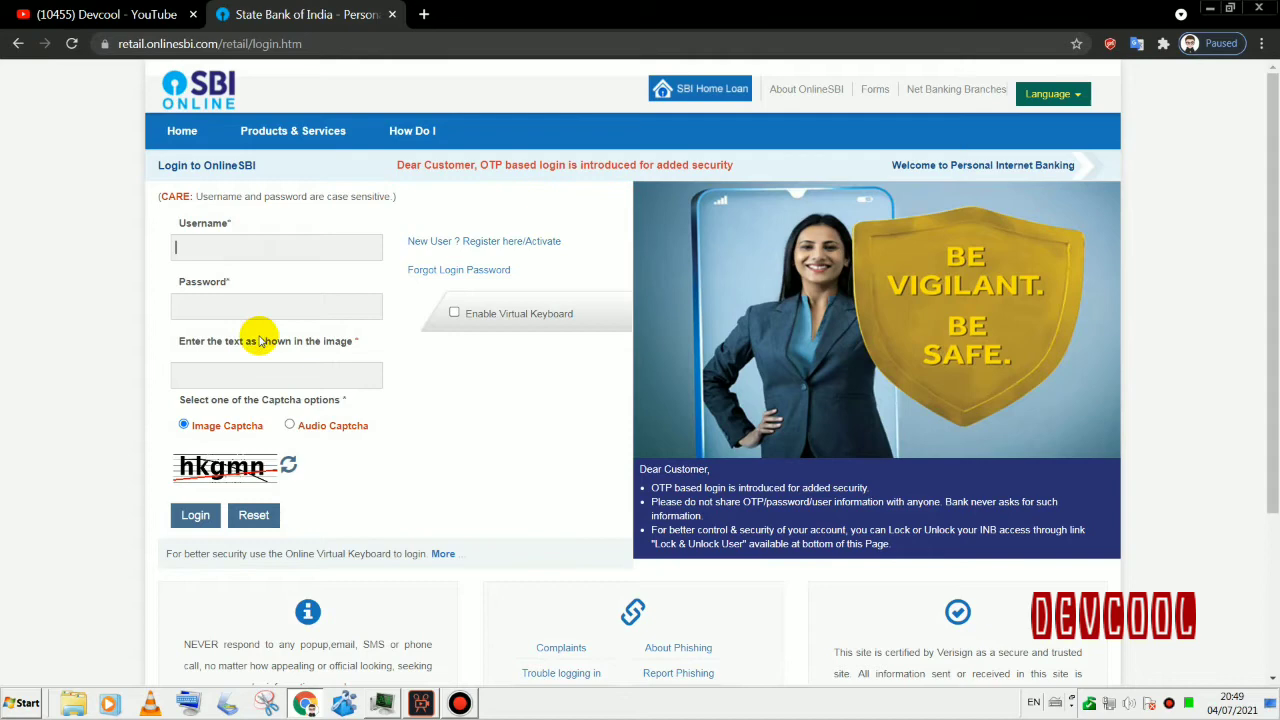
mouse_move(195, 514)
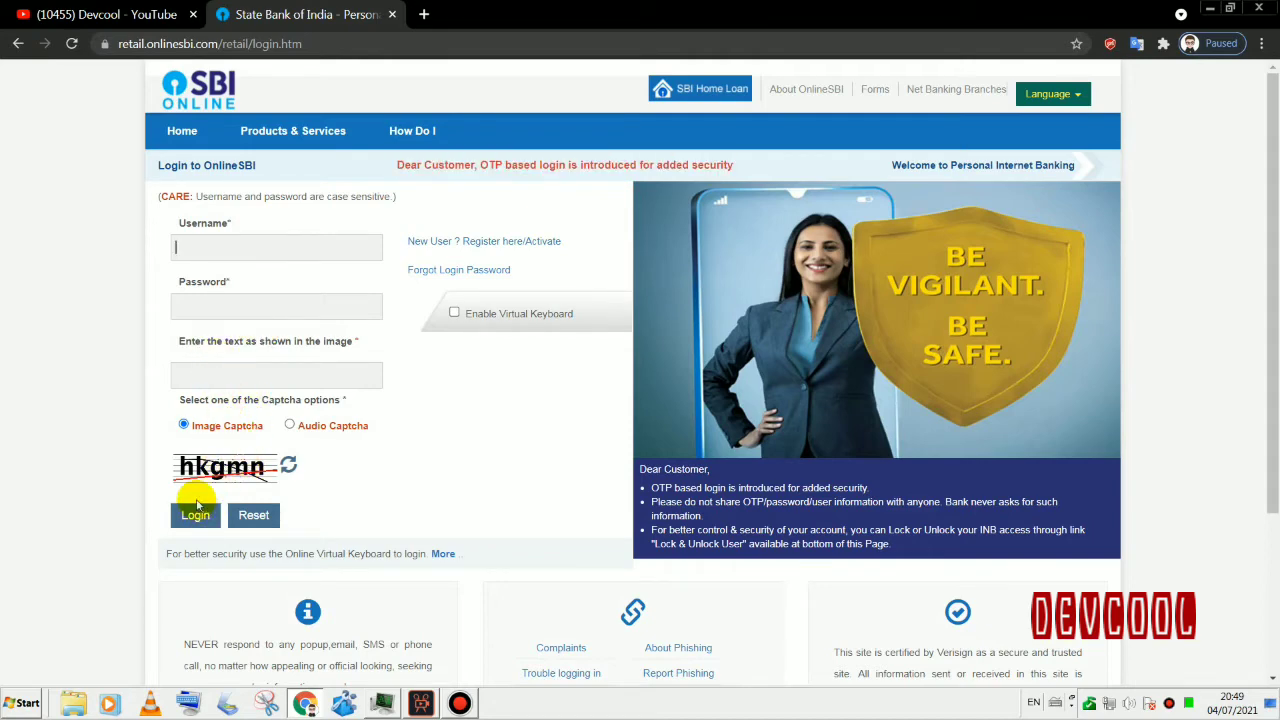
left_click(195, 514)
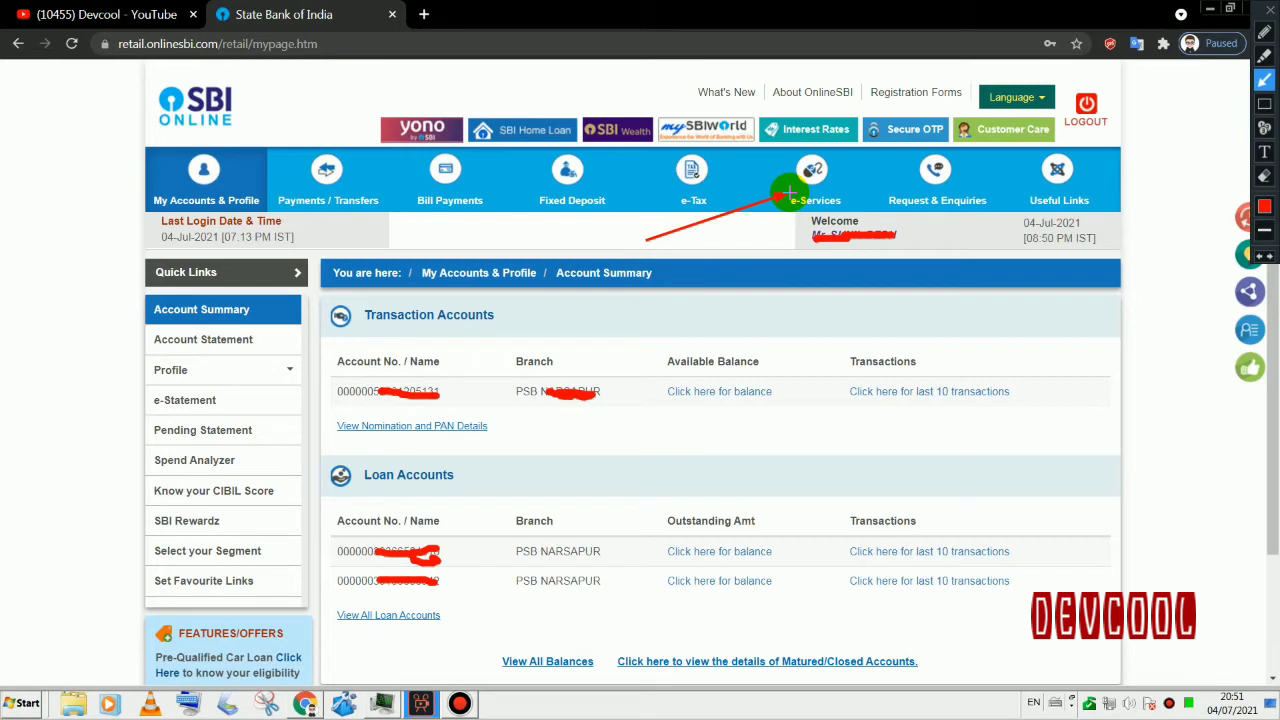
Go to e-Services and open ATM Card Services.
left_click(815, 180)
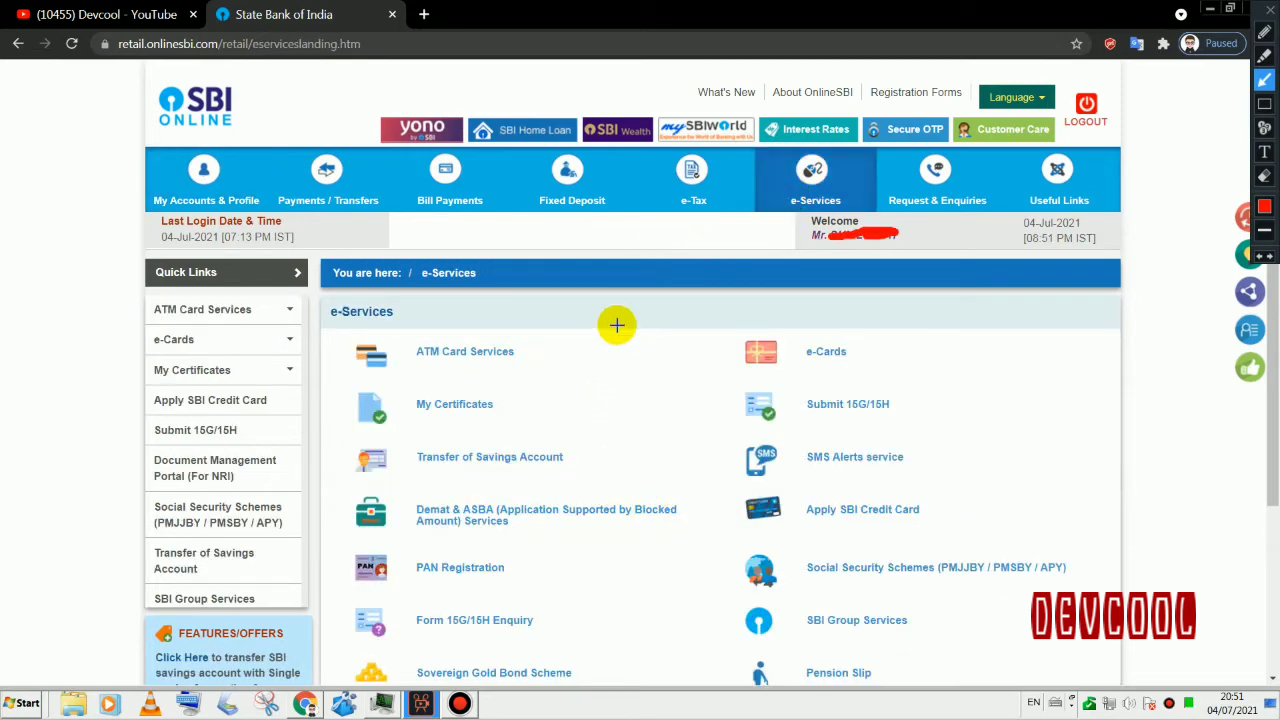
mouse_move(520, 358)
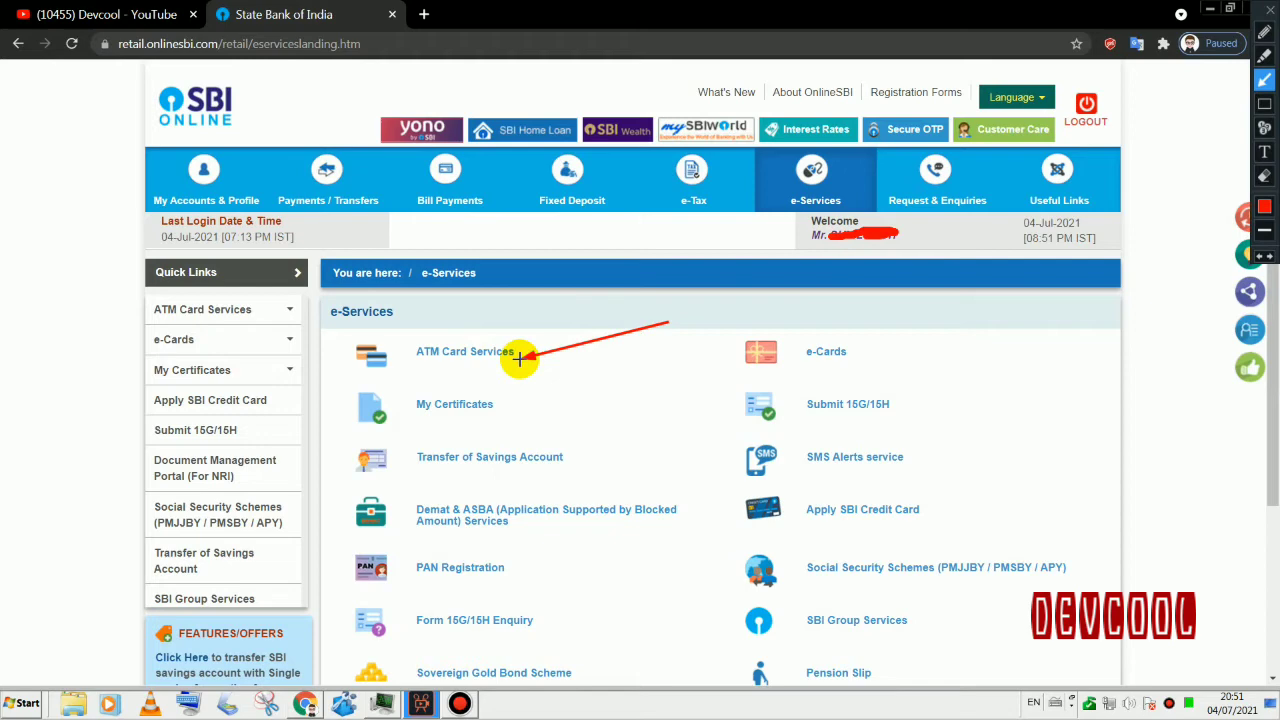
left_click(465, 351)
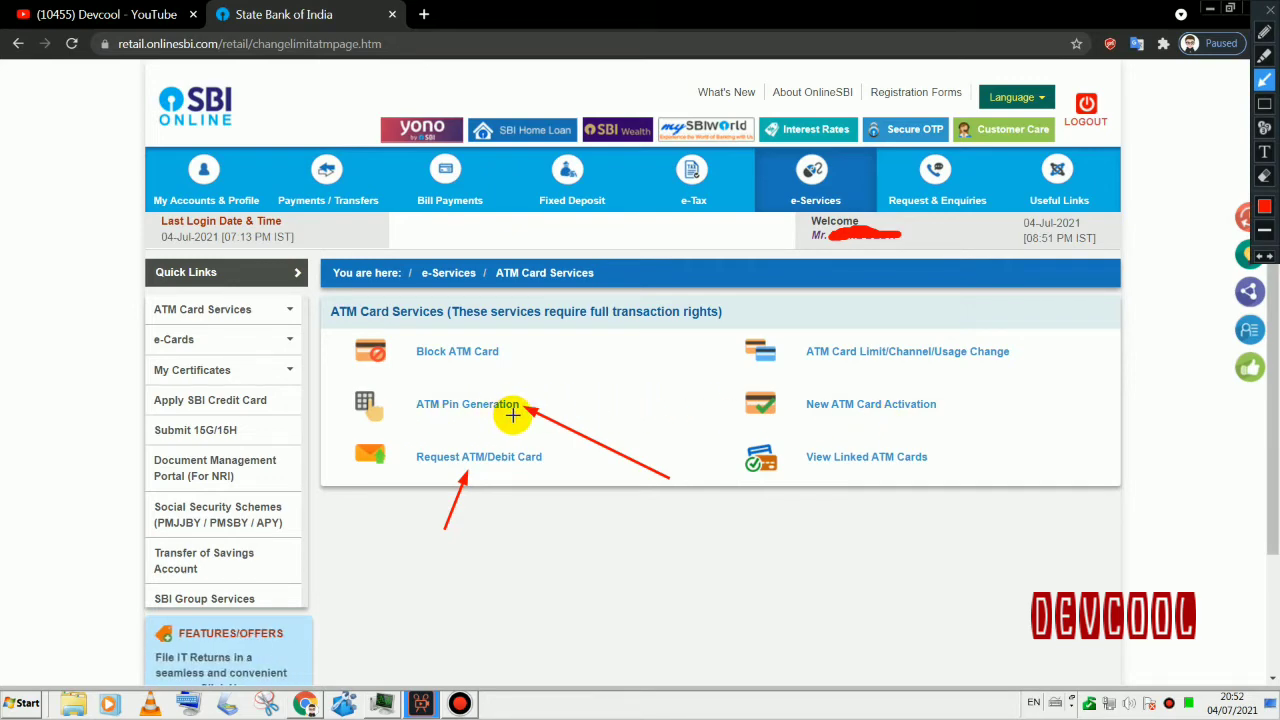
Choose ATM Pin Generation with 'Using Profile Password' validation.
left_click(467, 404)
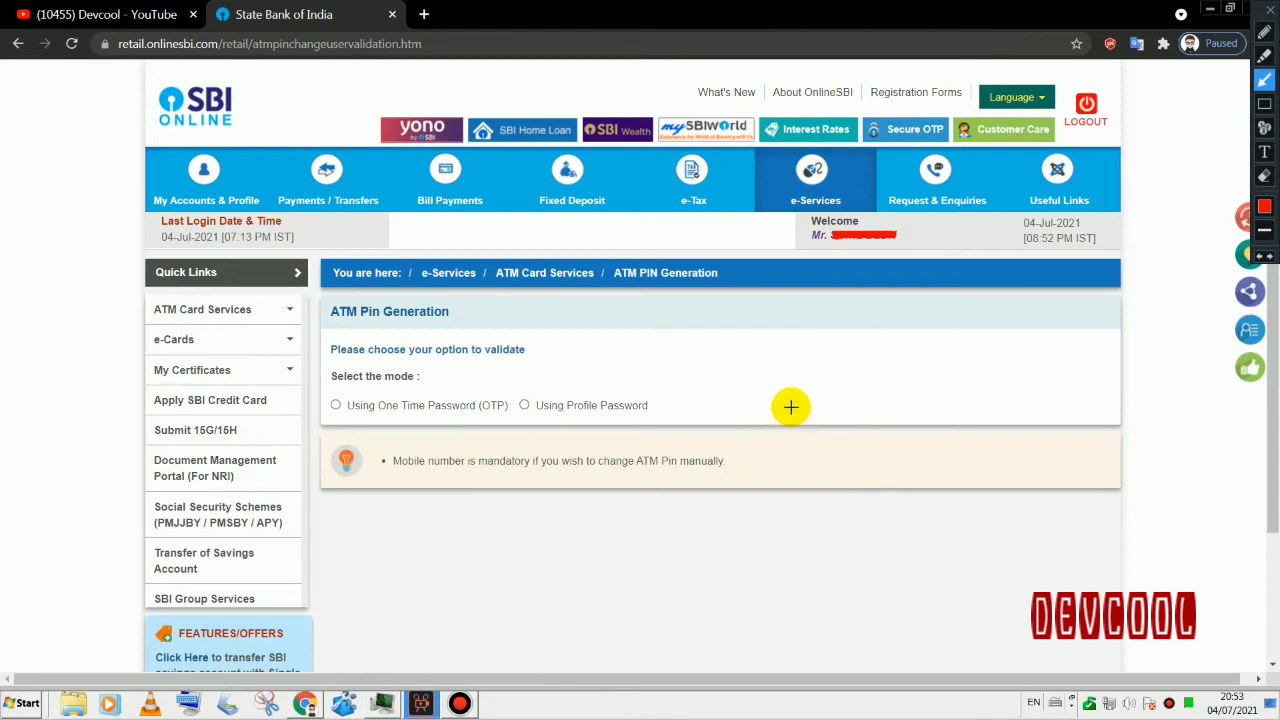
mouse_move(604, 376)
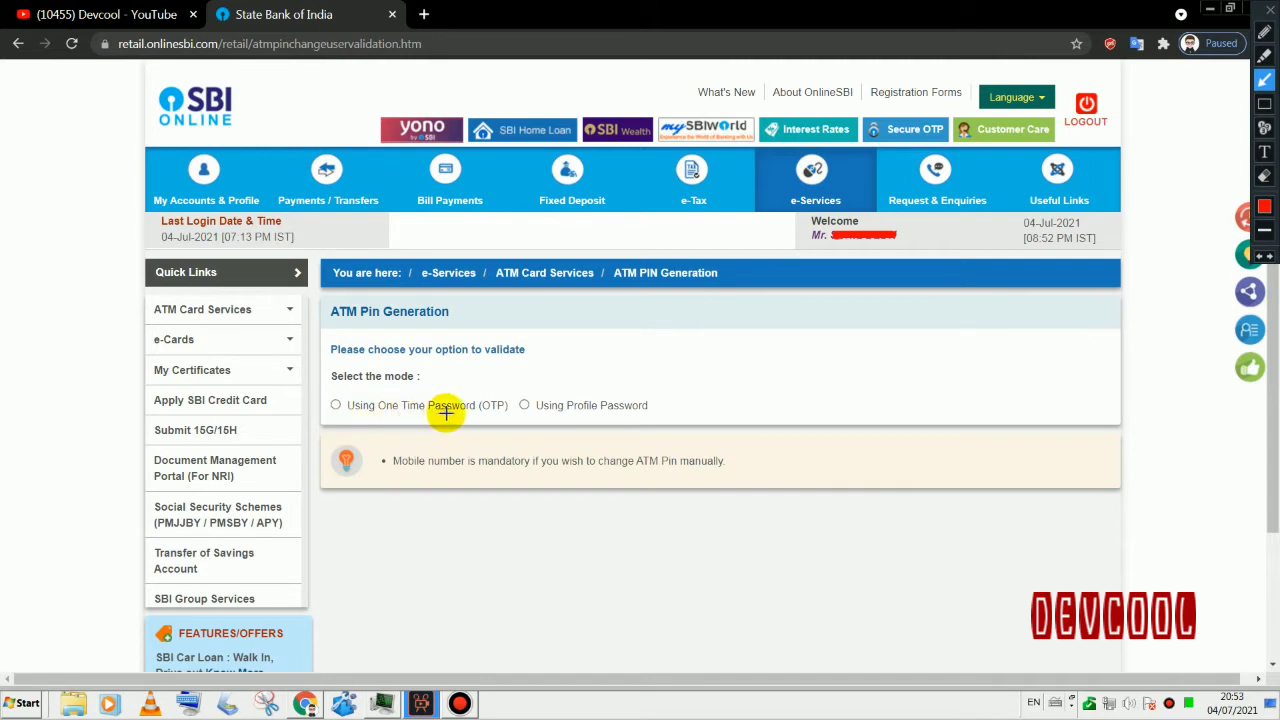
mouse_move(630, 412)
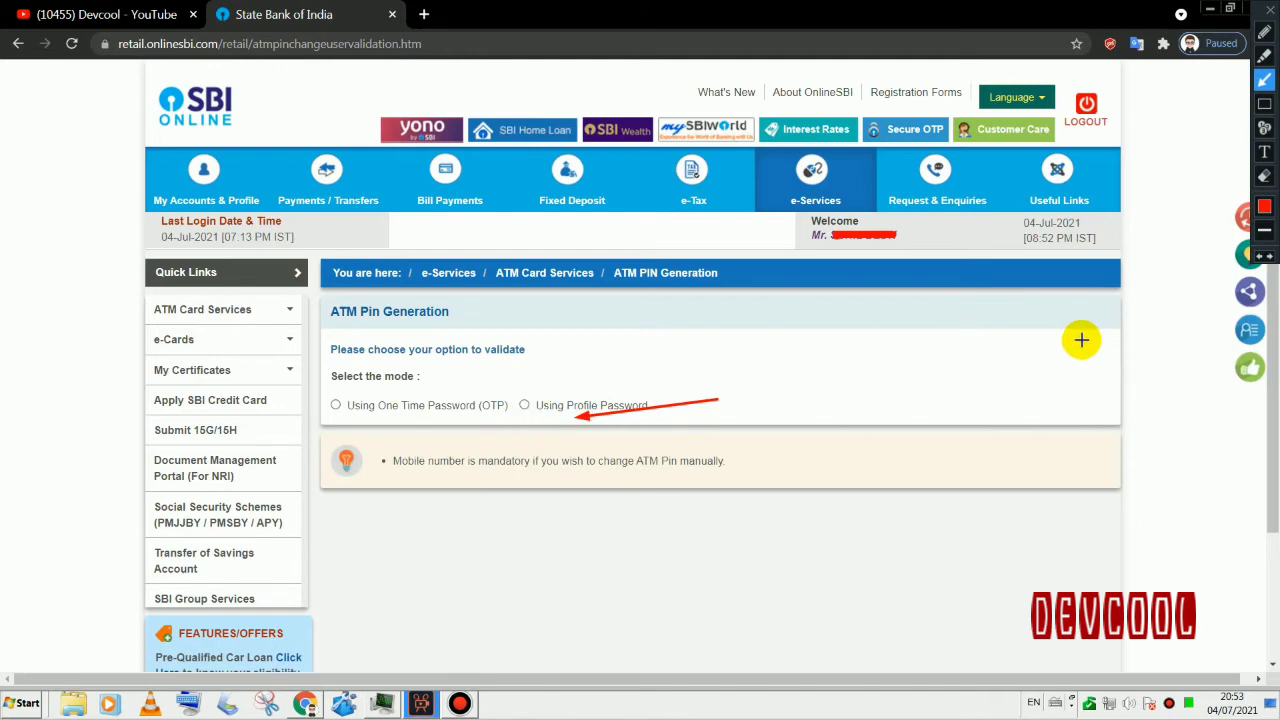
left_click(524, 405)
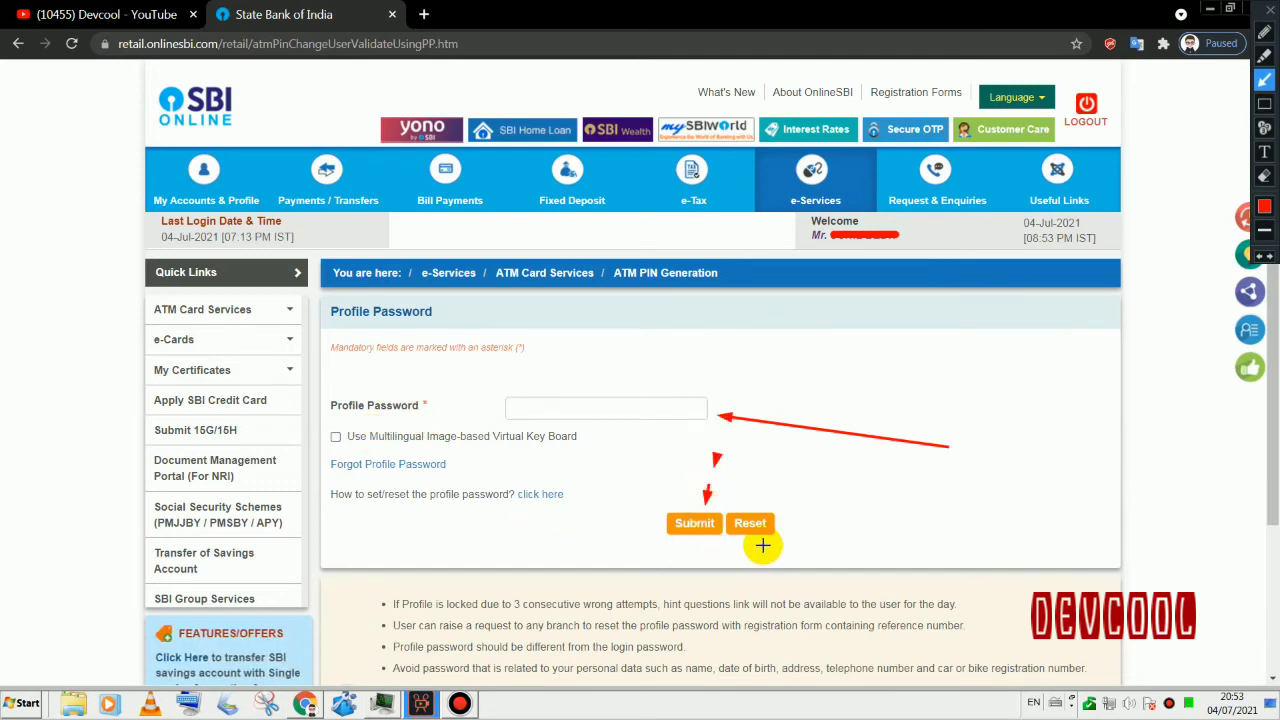
Submit the profile password and continue with the selected savings account.
left_click(694, 523)
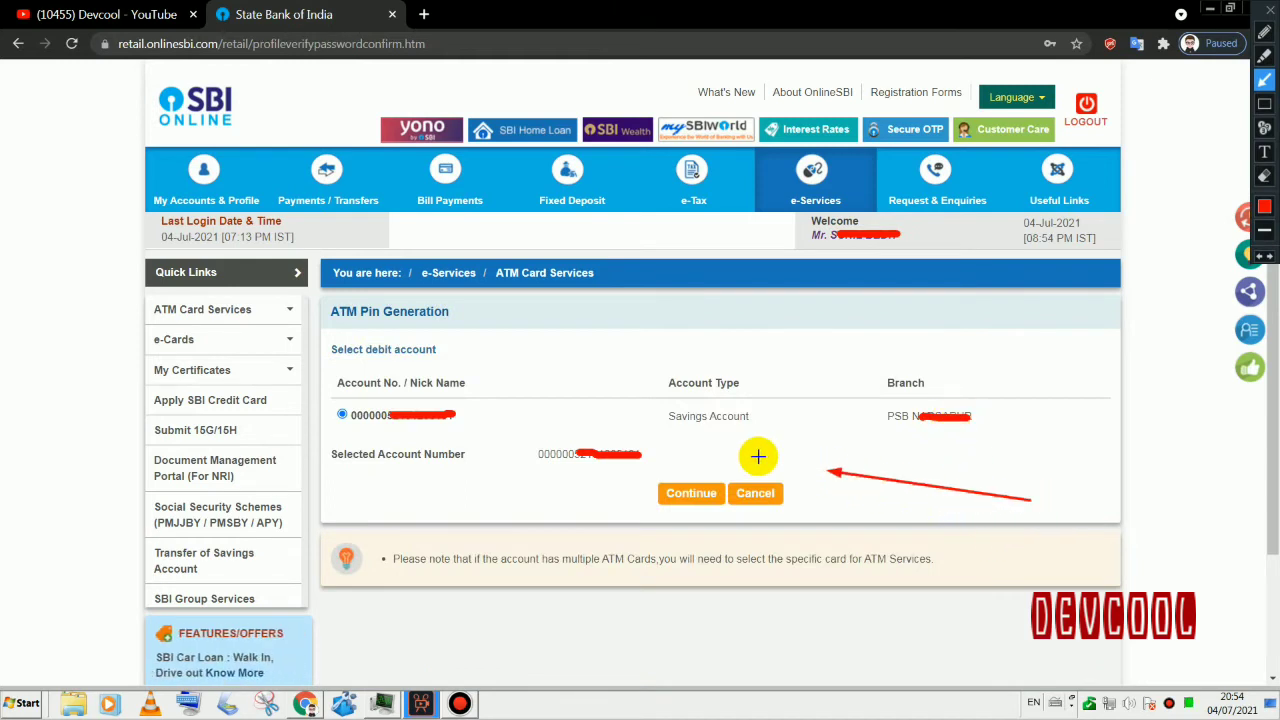
mouse_move(713, 437)
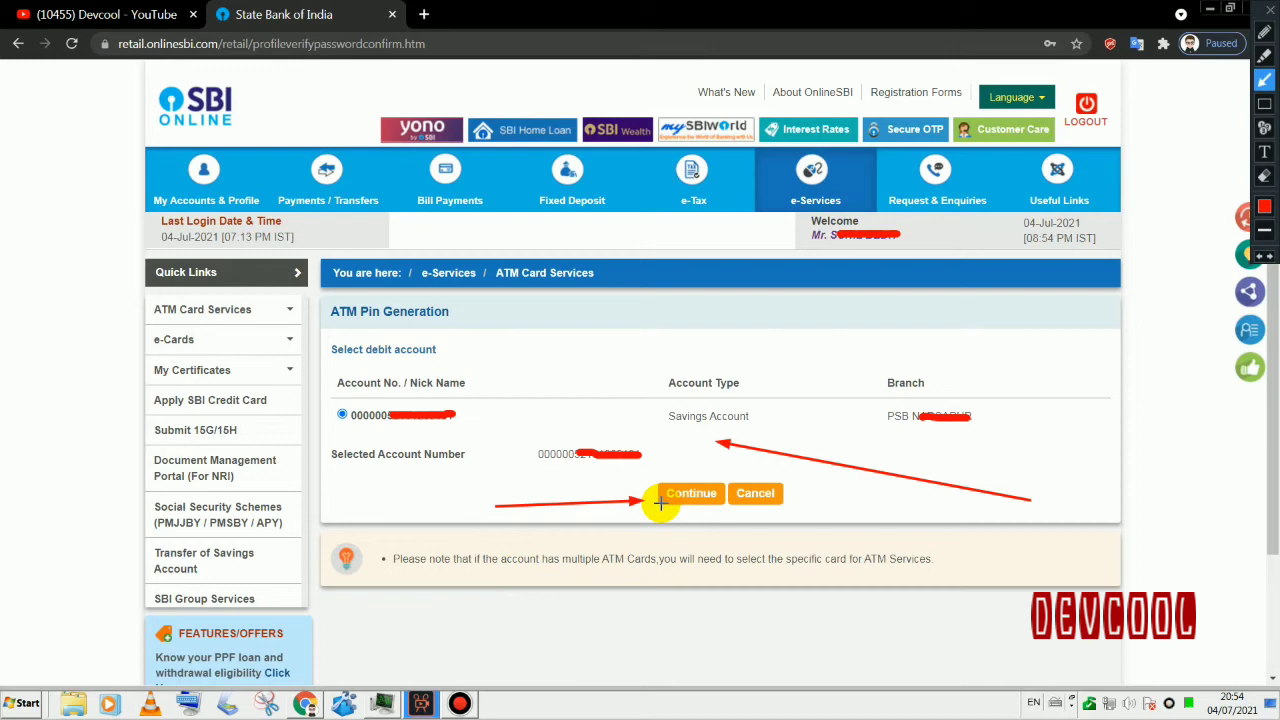
left_click(691, 493)
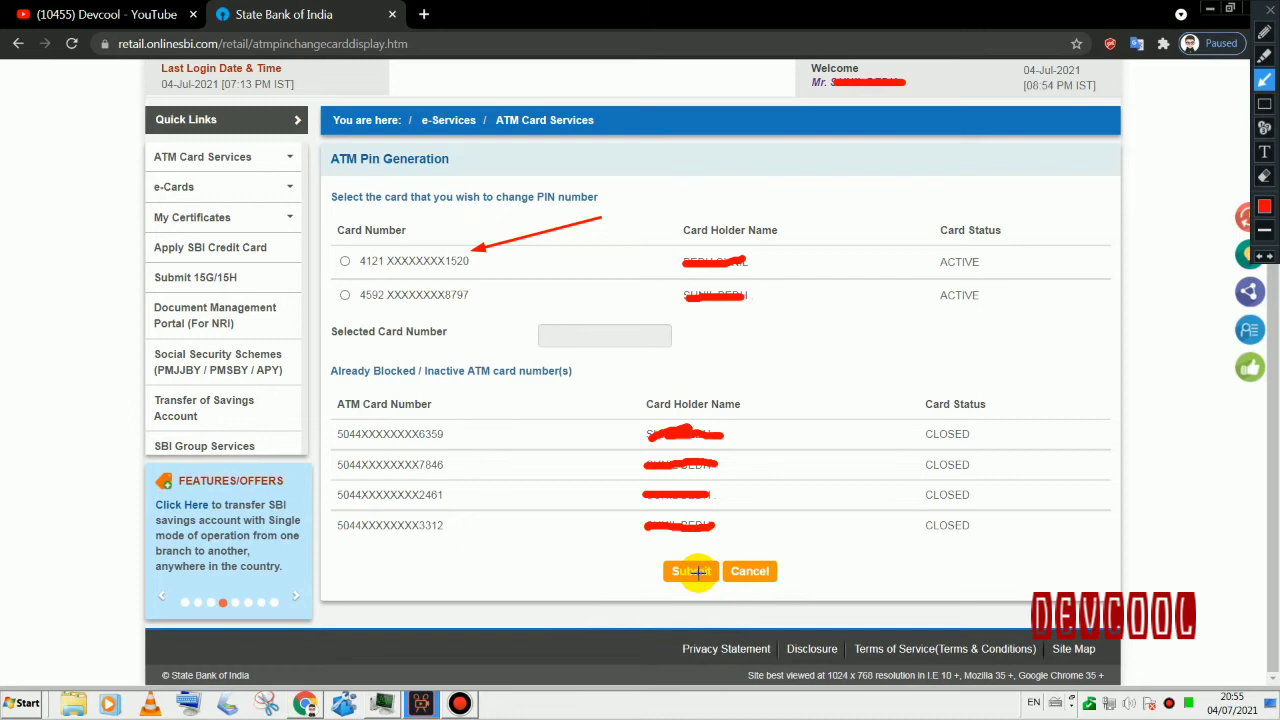
mouse_move(547, 570)
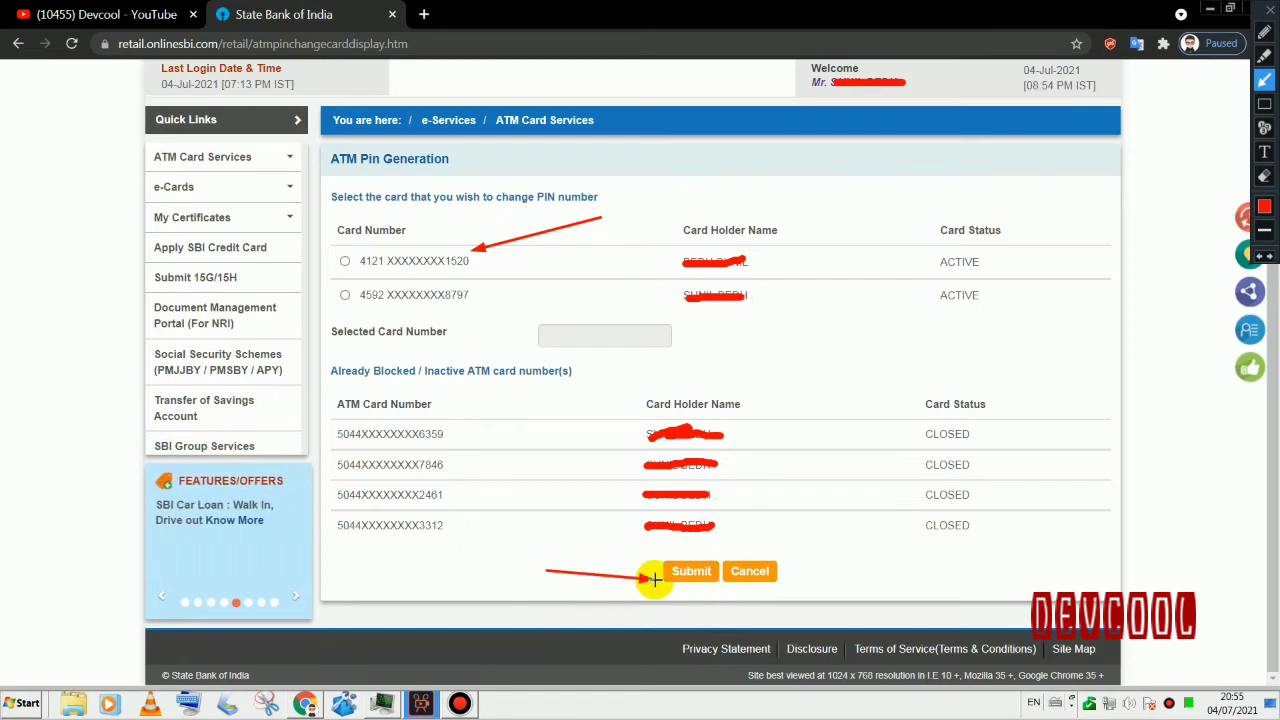
Submit the selected active debit card for the PIN change.
left_click(691, 571)
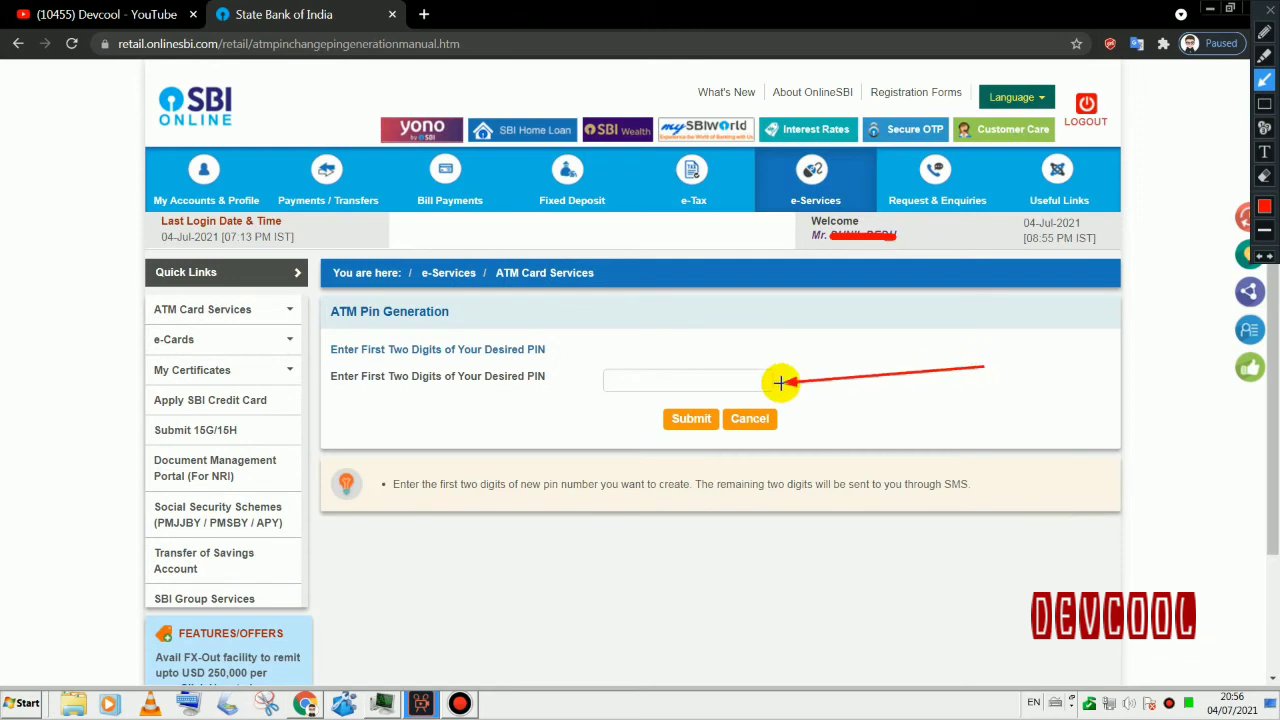
mouse_move(917, 588)
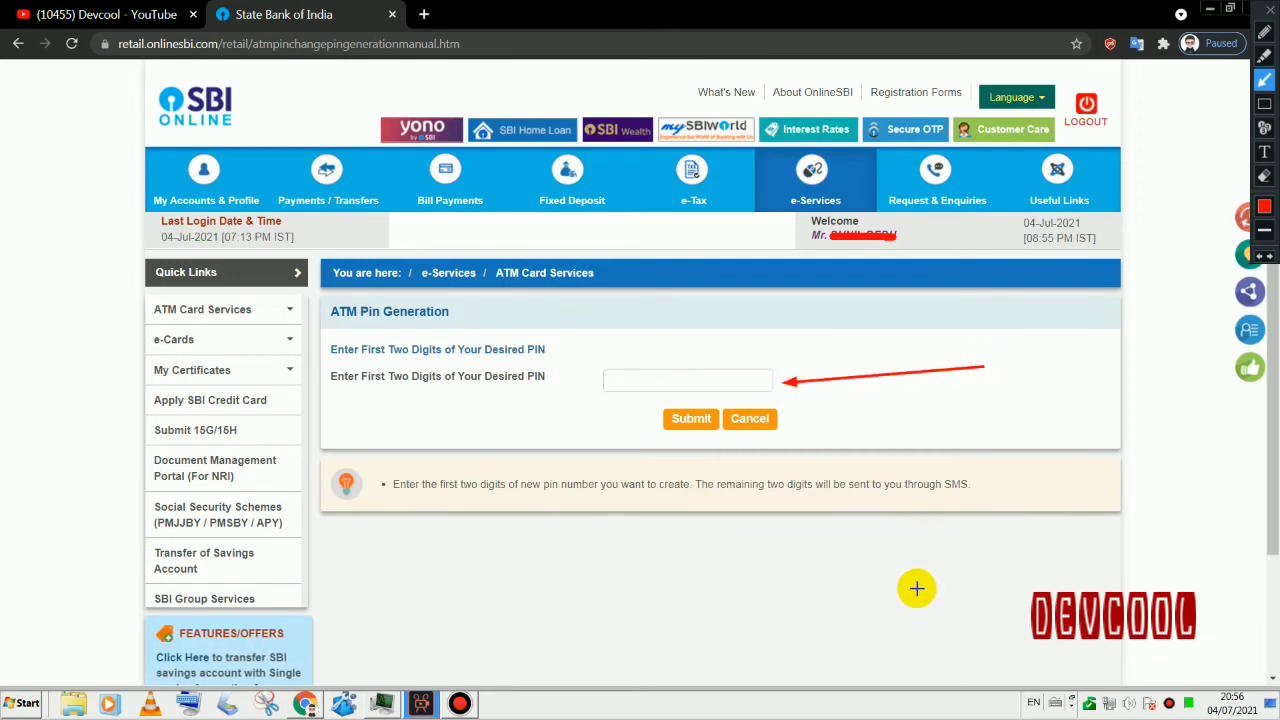
mouse_move(767, 383)
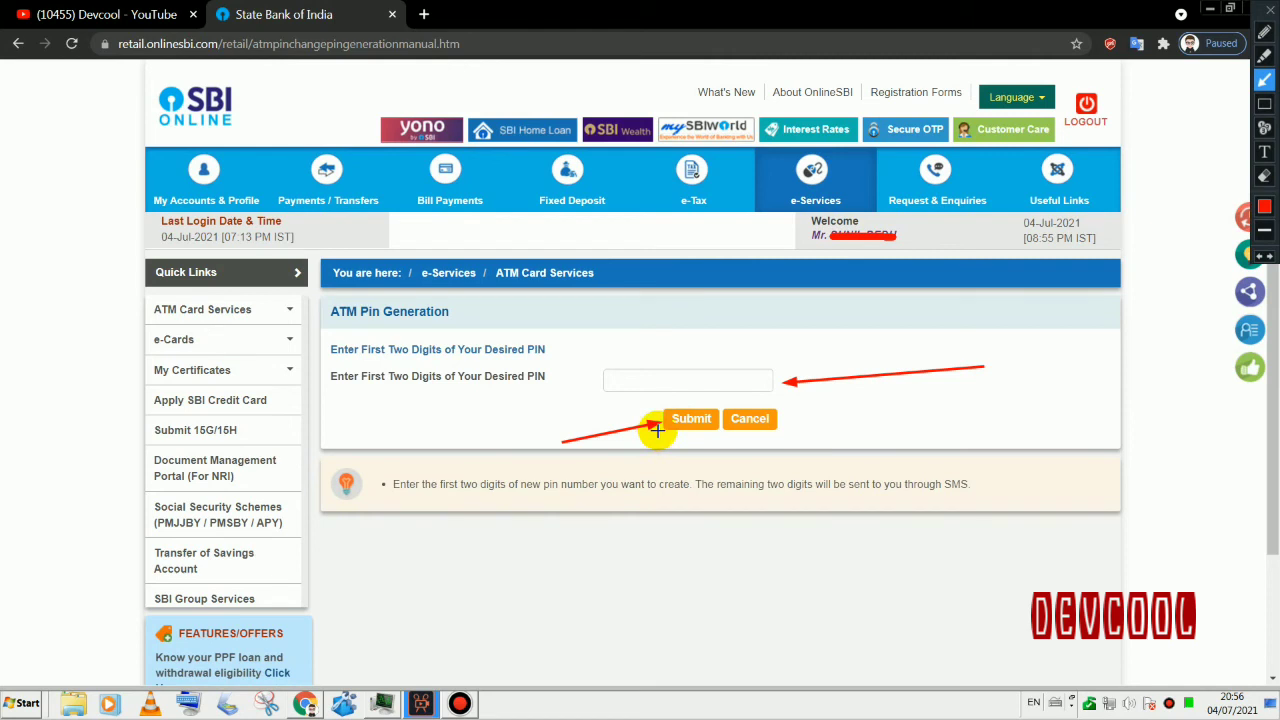
Submit the chosen first two digits of the new PIN.
left_click(691, 418)
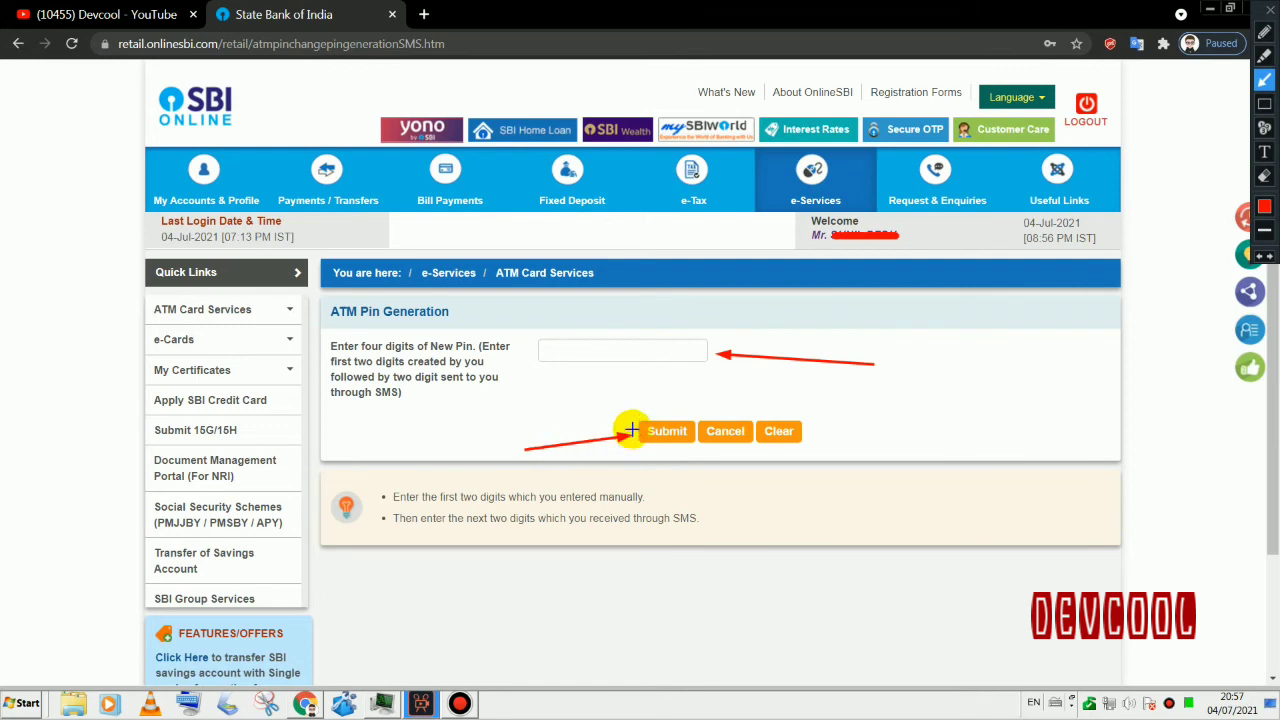
Submit the full four-digit PIN, including the two digits from SMS.
left_click(666, 431)
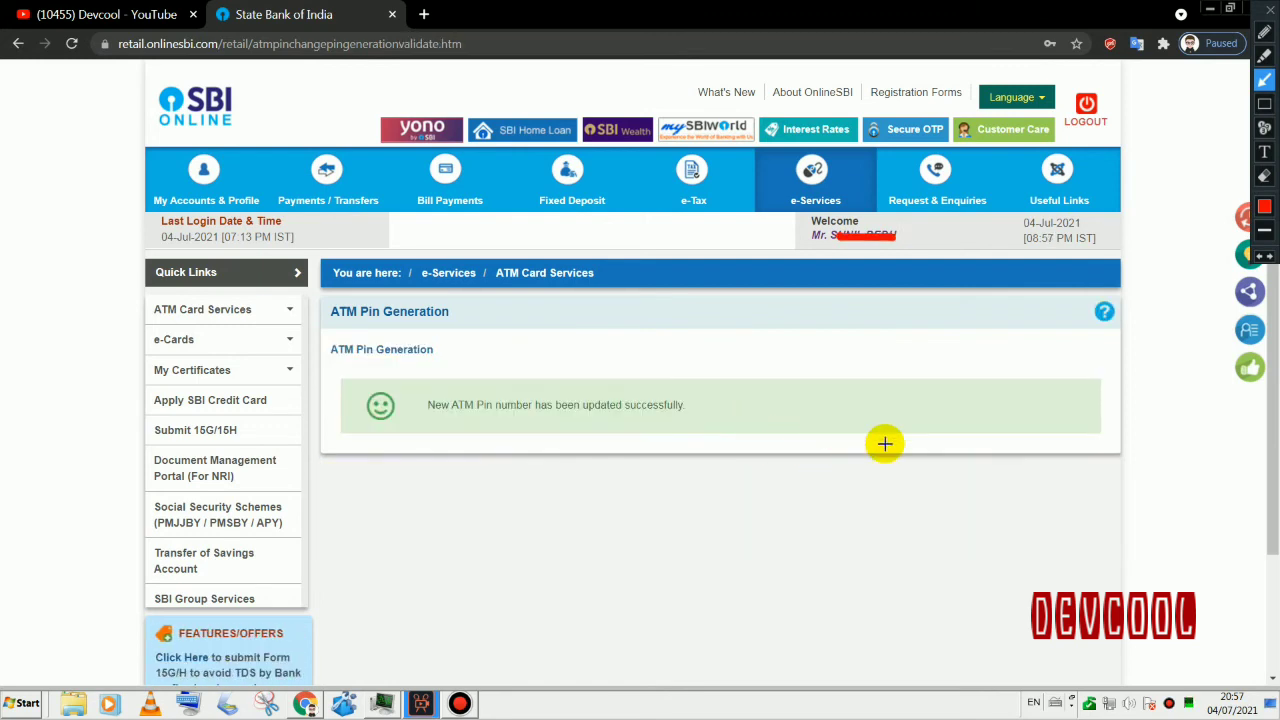